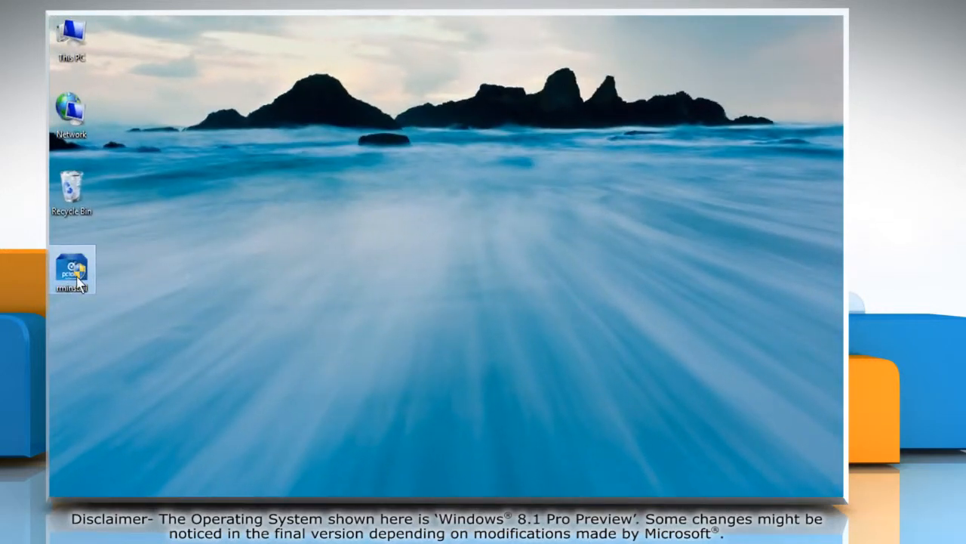
Run the Registry Mechanic installer from the desktop and accept its license agreement.
right_click(71, 269)
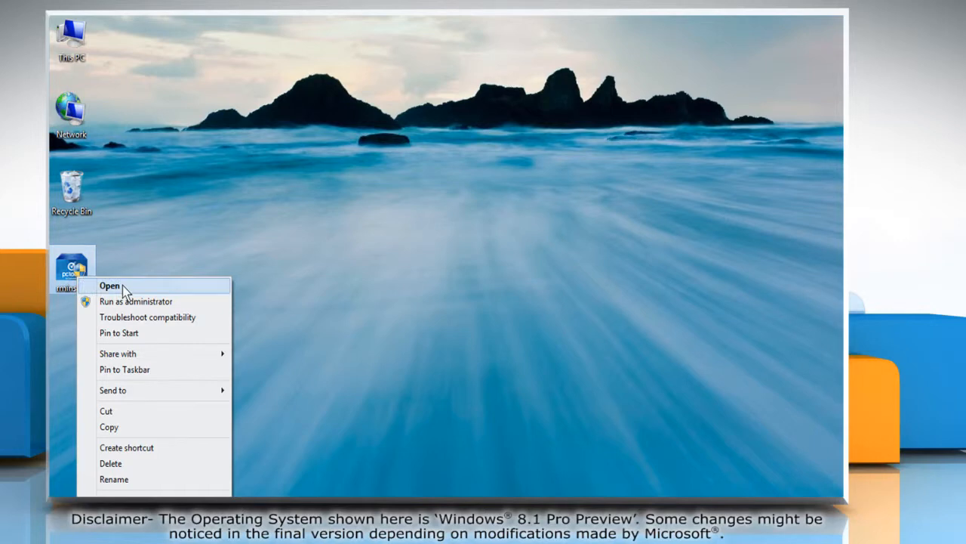
click(110, 286)
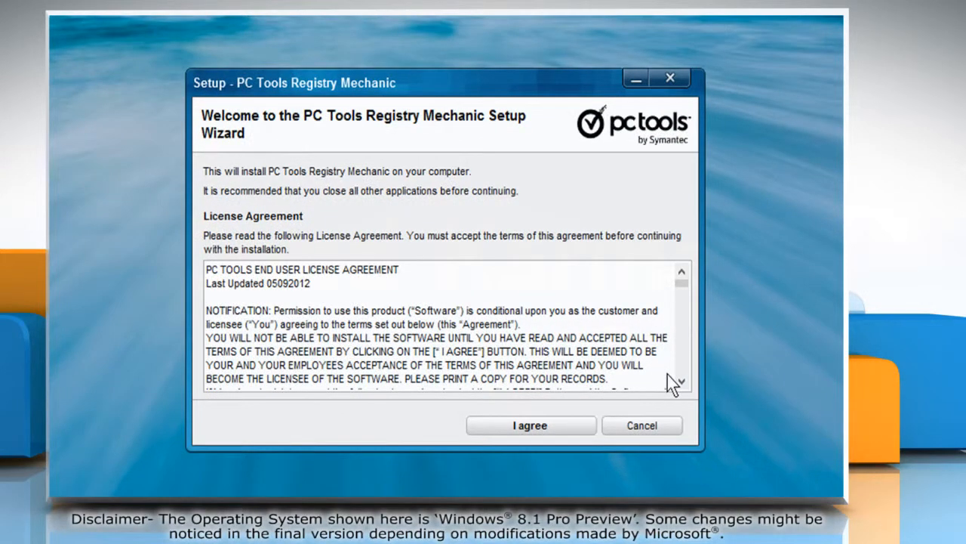
mouse_move(607, 415)
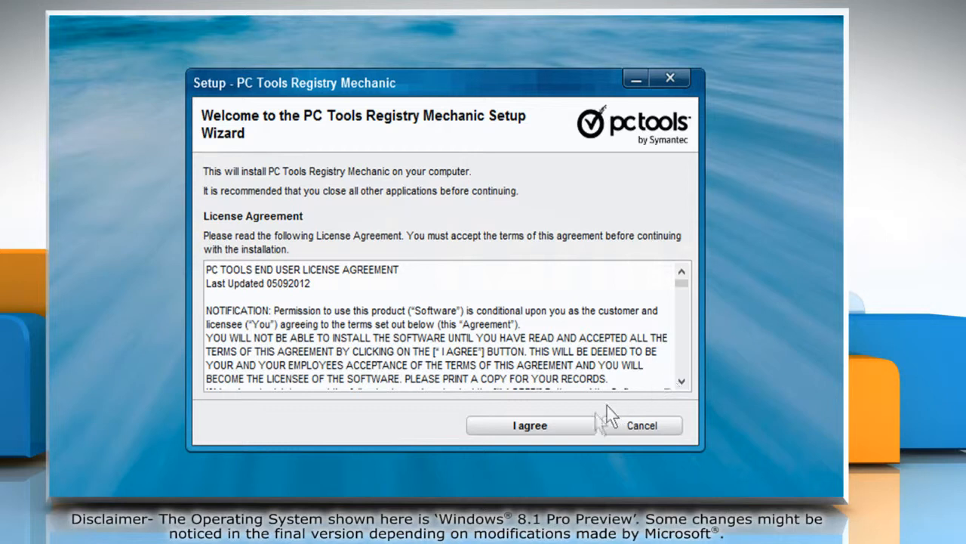
click(529, 425)
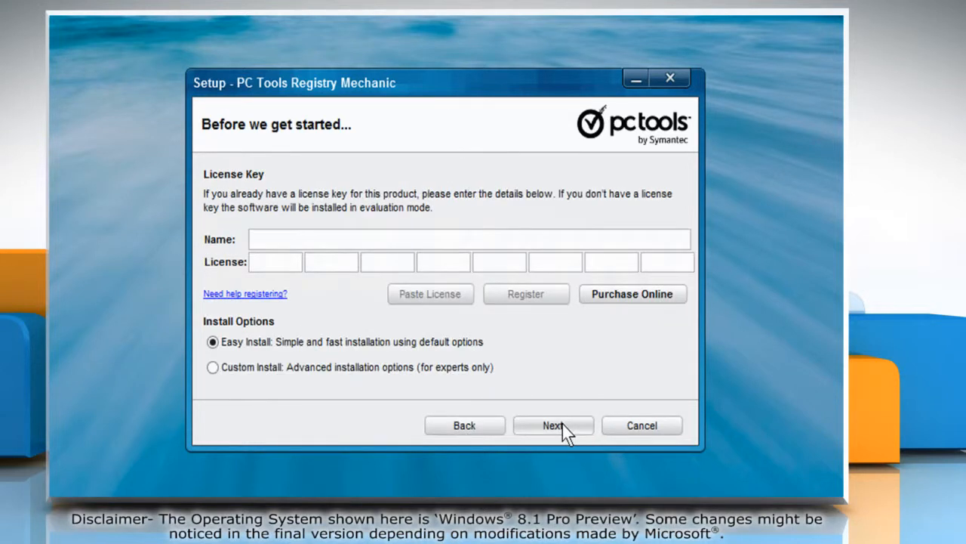
mouse_move(589, 359)
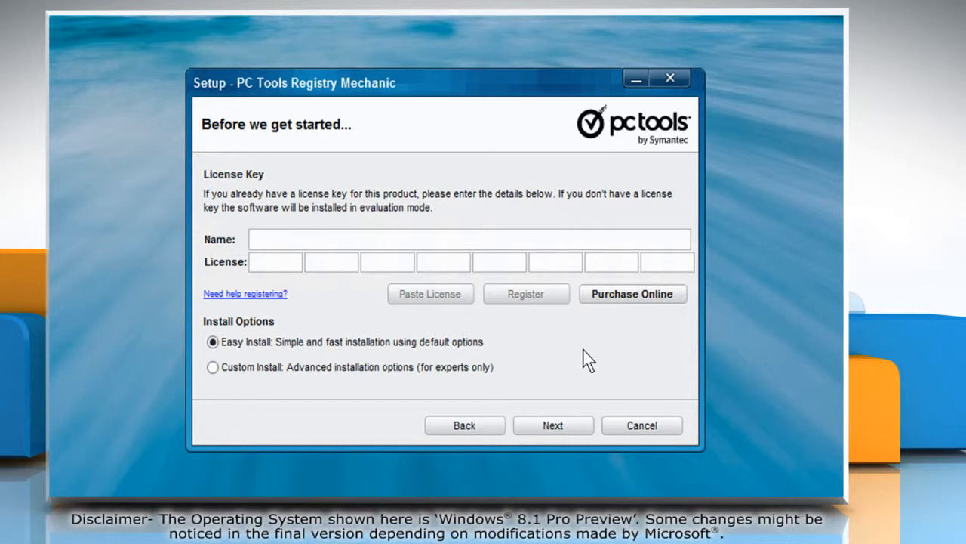
mouse_move(589, 334)
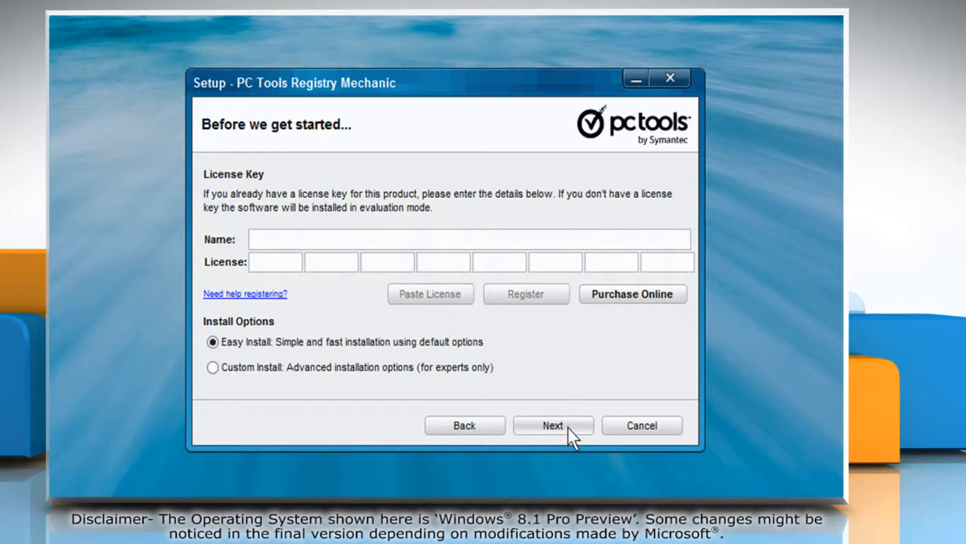
Proceed with Easy Install in evaluation mode, leaving Name and License blank.
click(553, 425)
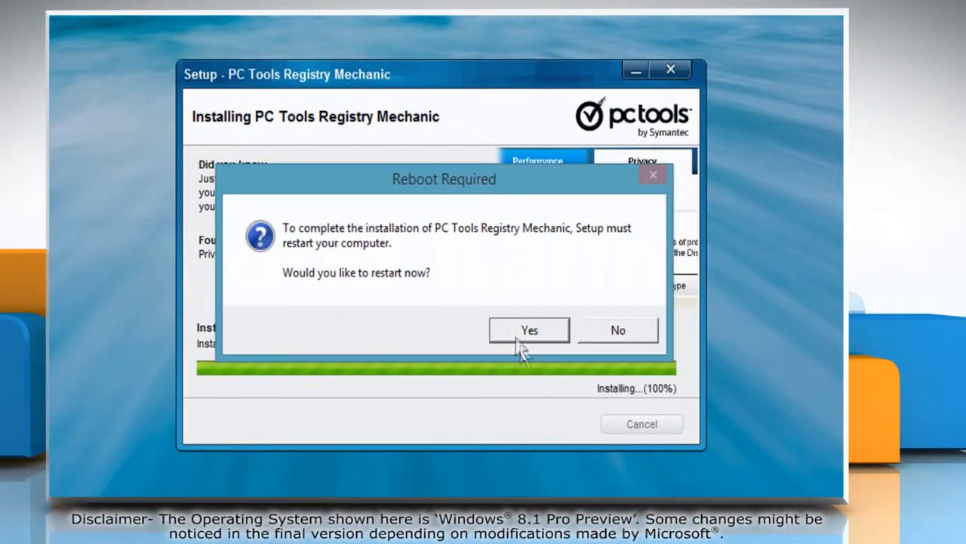
Confirm Yes in the Reboot Required dialog to restart the computer now.
click(529, 330)
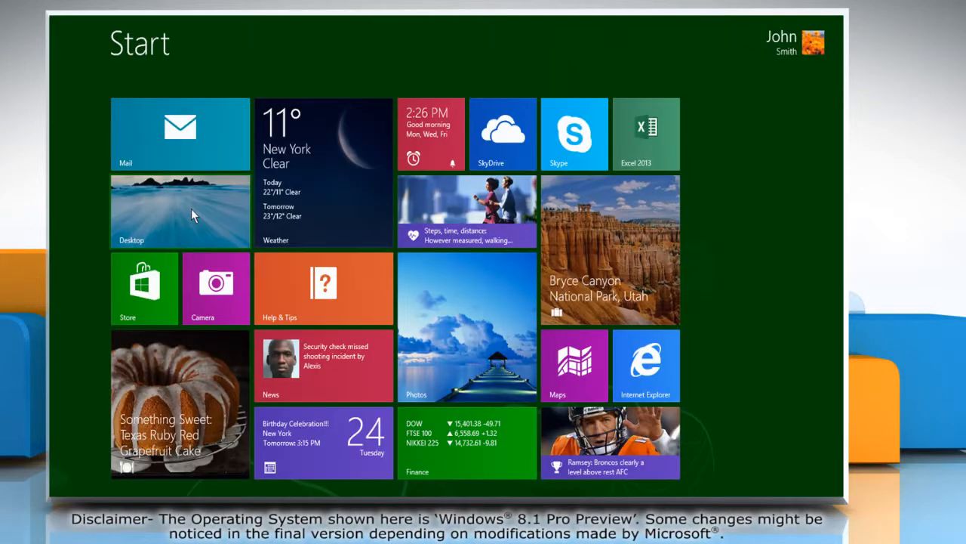
Go to the desktop and launch Registry Mechanic from its shortcut to show the Dashboard.
click(180, 210)
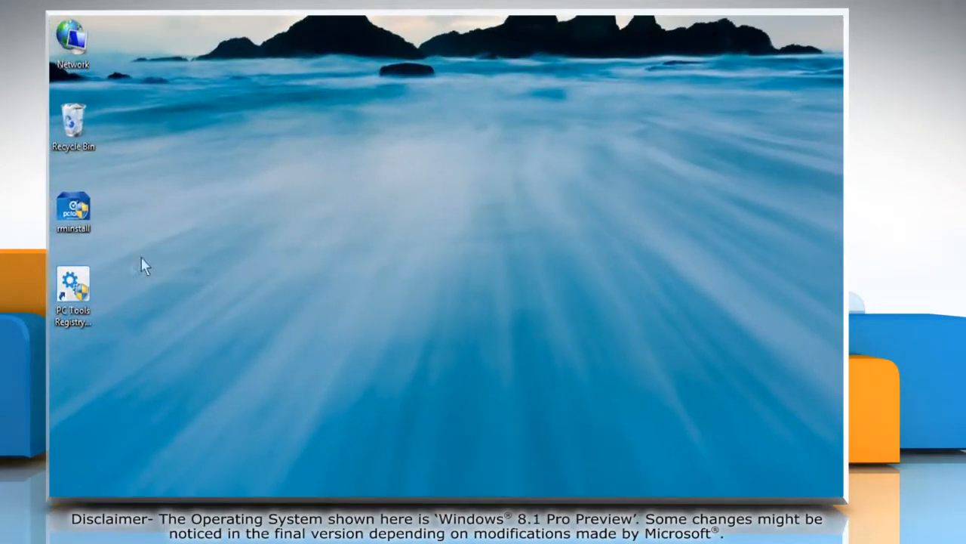
click(73, 290)
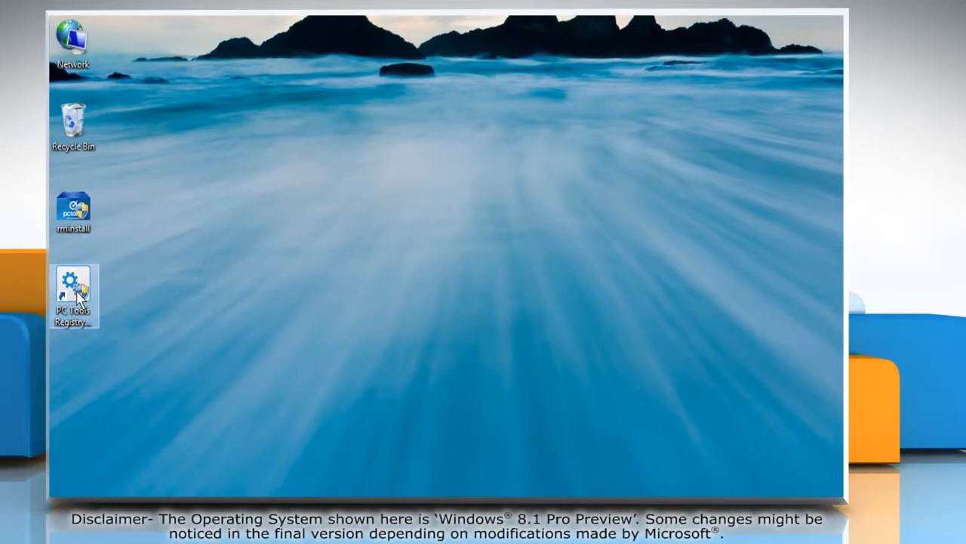
right_click(73, 294)
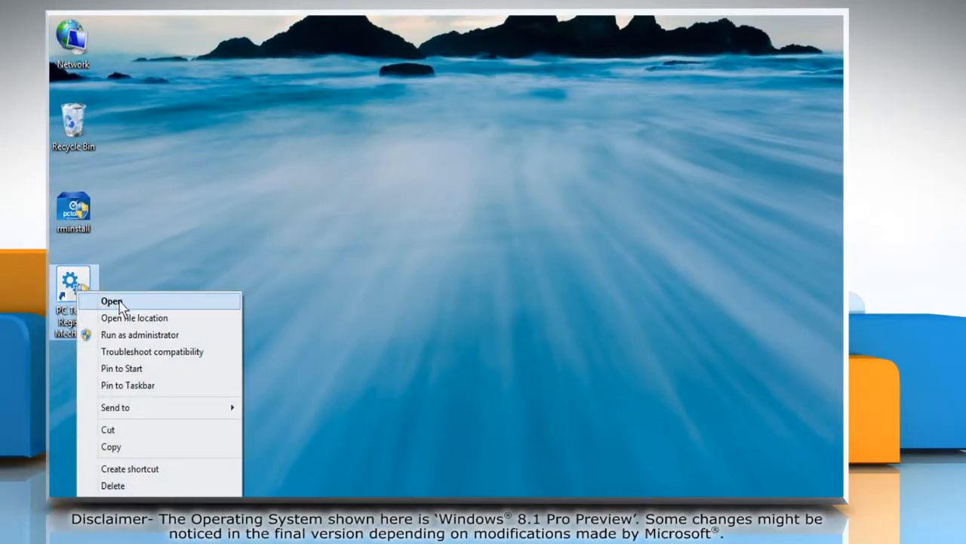
click(111, 300)
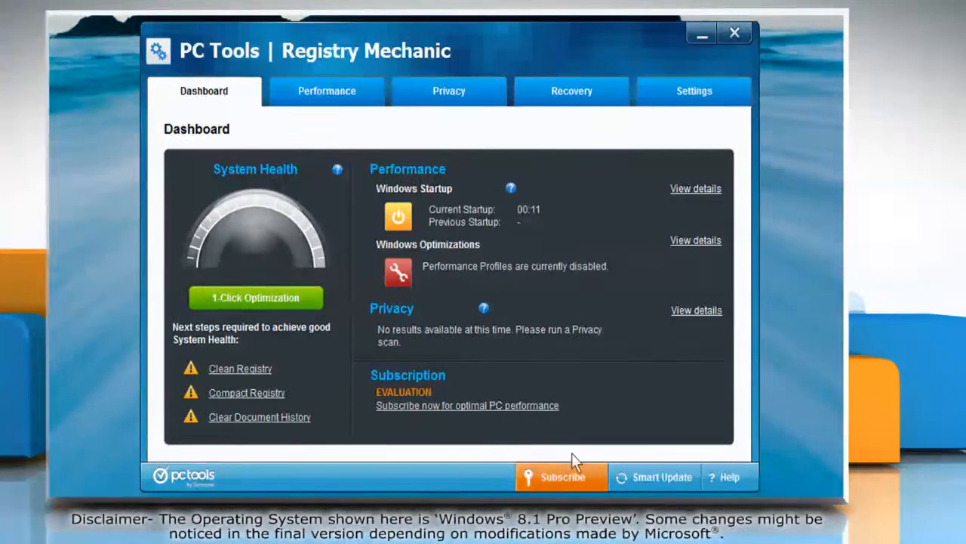
mouse_move(223, 197)
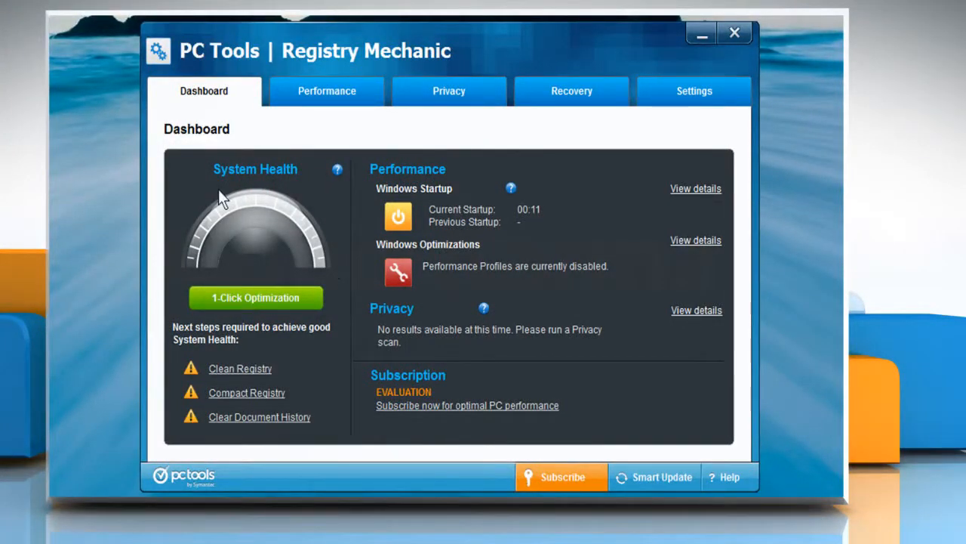